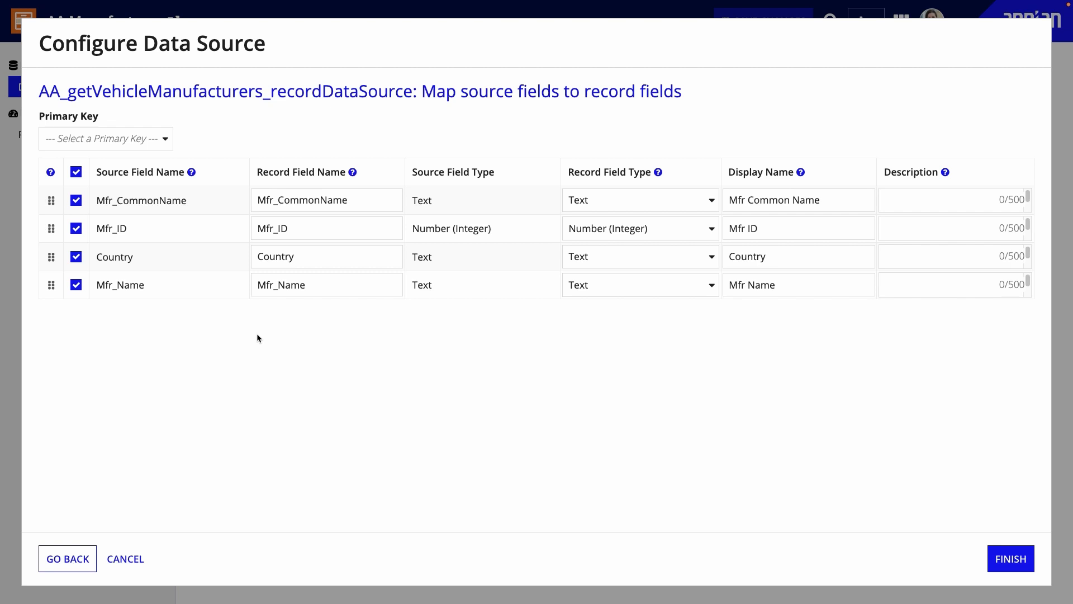
# Select Mfr_ID as the primary key in the data source field mapping
pyautogui.click(106, 138)
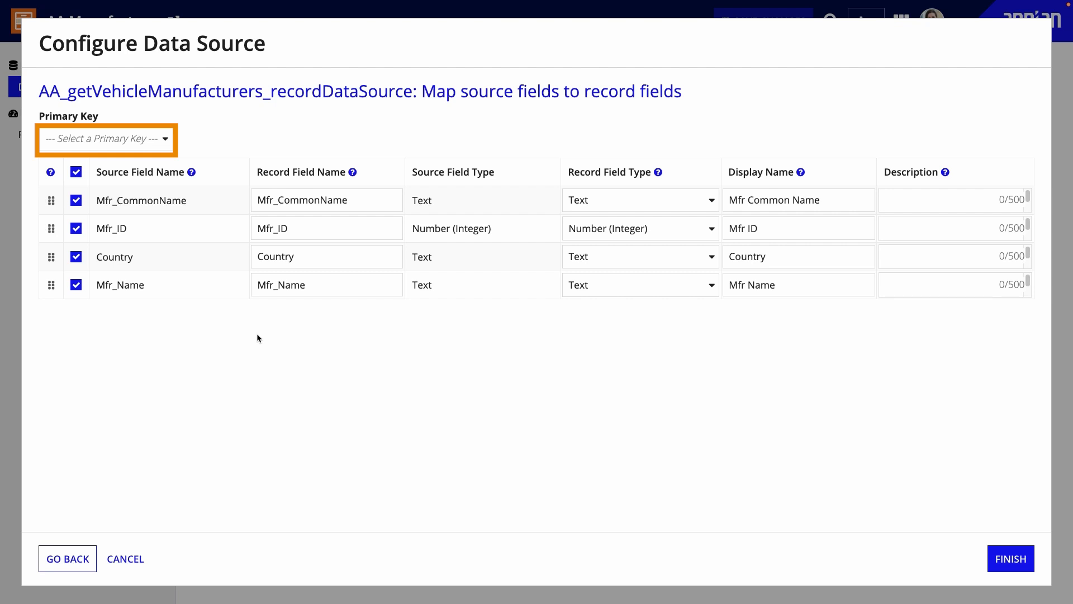
pyautogui.moveTo(249, 320)
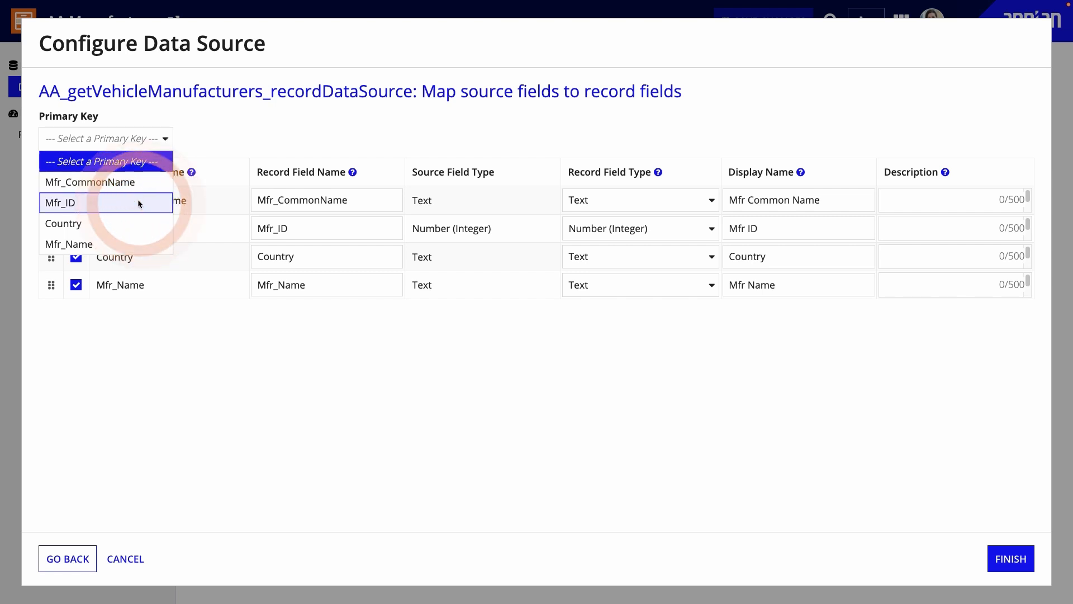
pyautogui.click(60, 203)
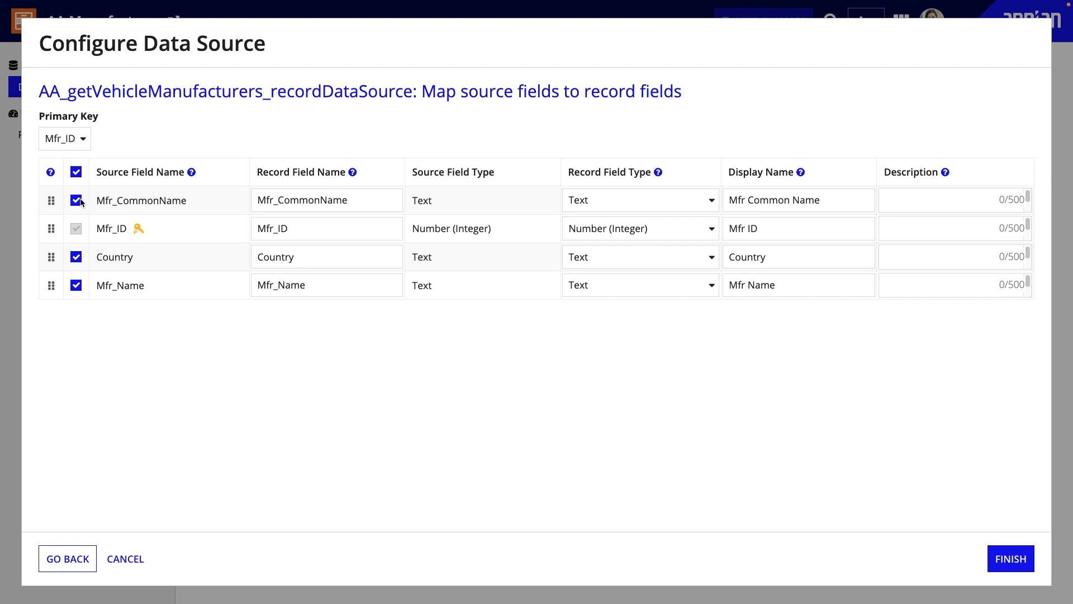
pyautogui.click(640, 200)
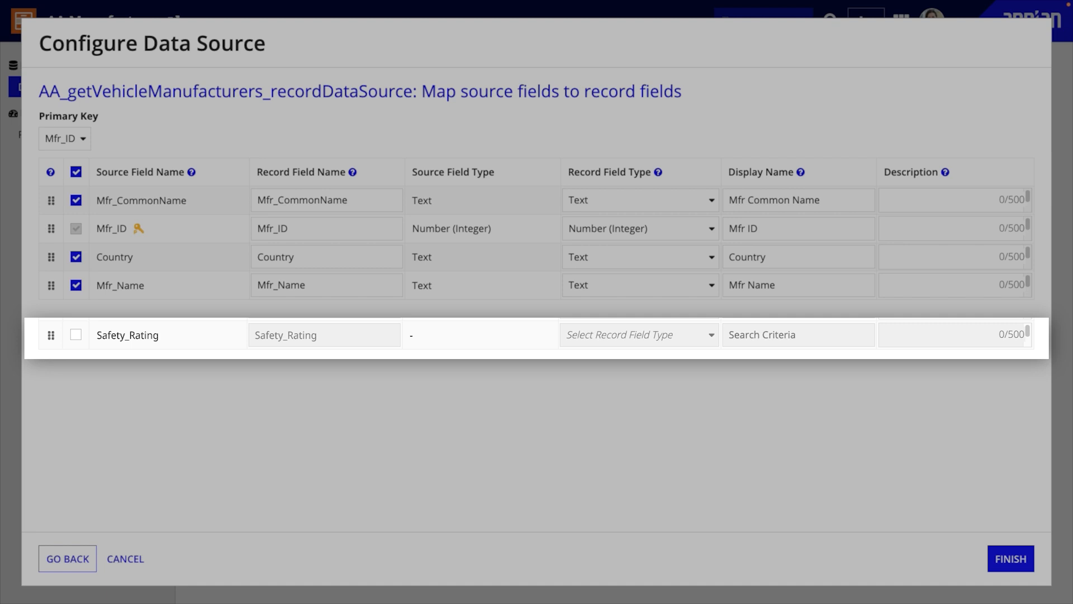
pyautogui.click(638, 334)
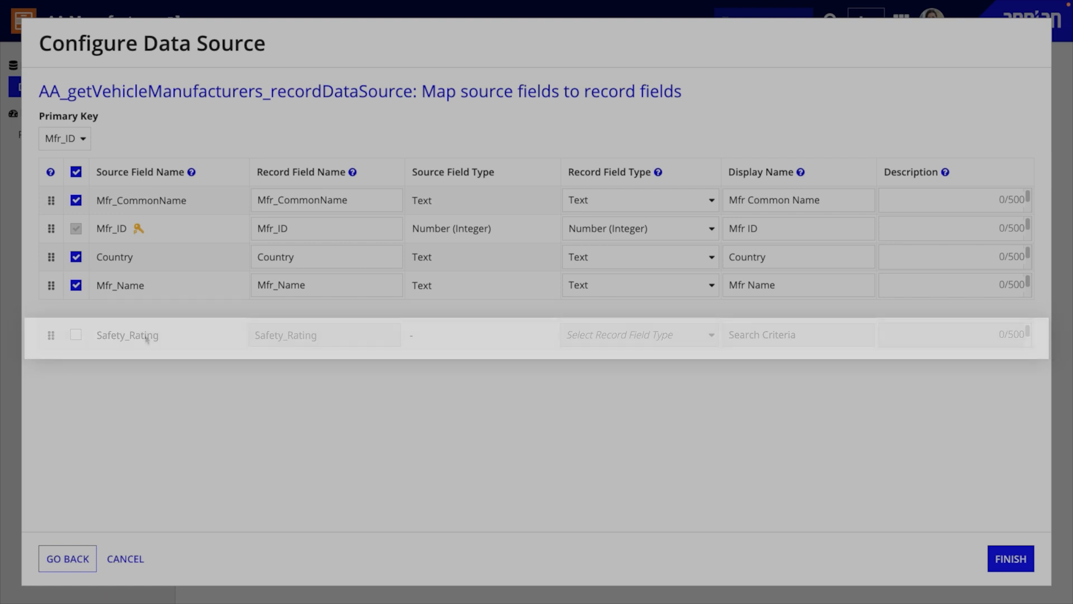
# Drag the Mfr_ID row to the top of the field mapping list
pyautogui.click(75, 334)
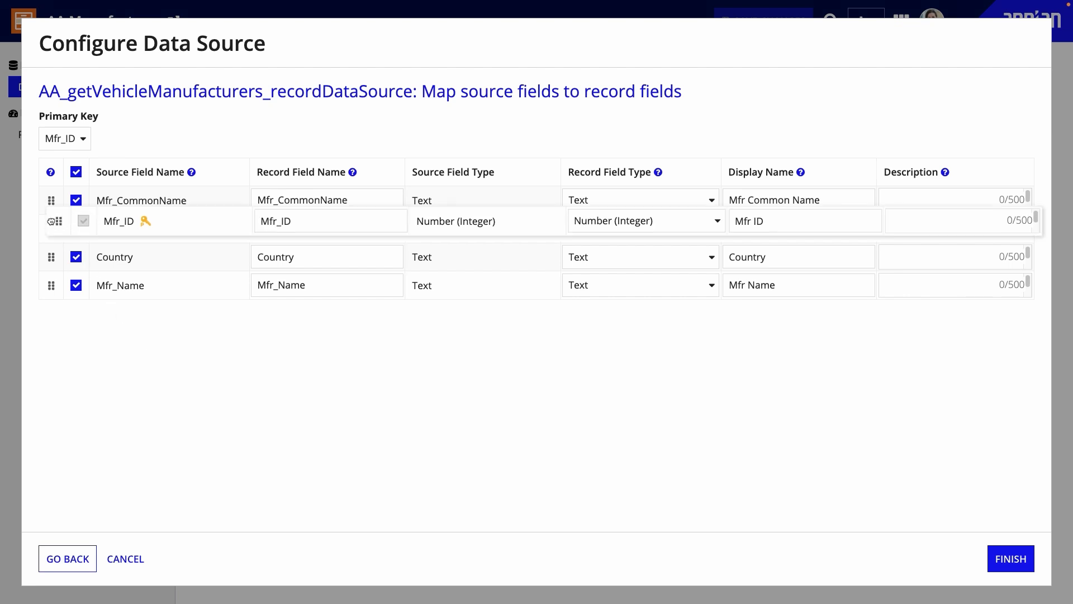
pyautogui.moveTo(51, 221); pyautogui.dragTo(51, 200)
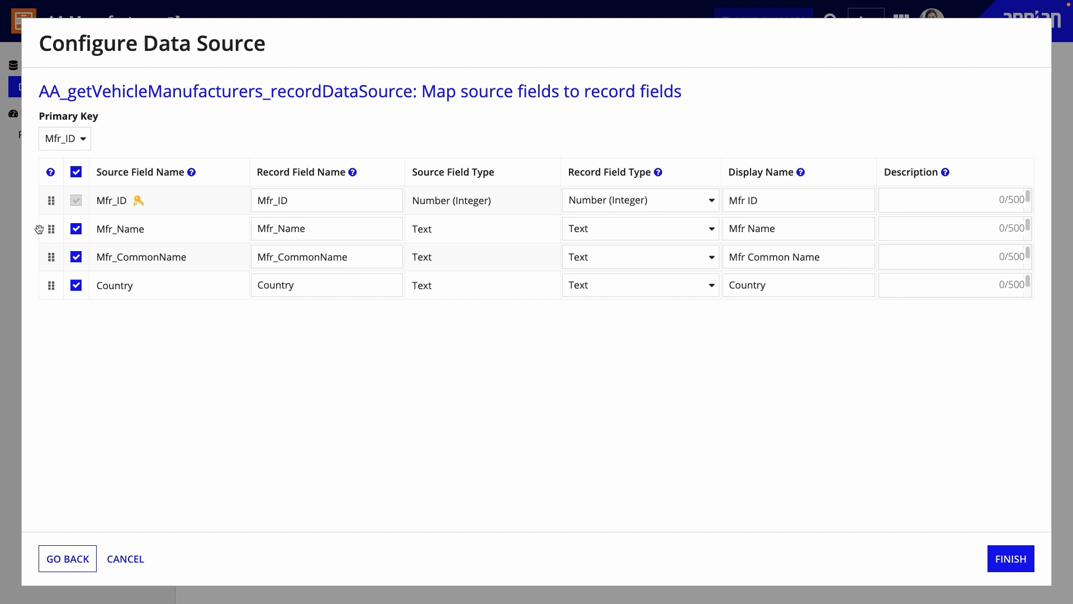
pyautogui.moveTo(33, 238)
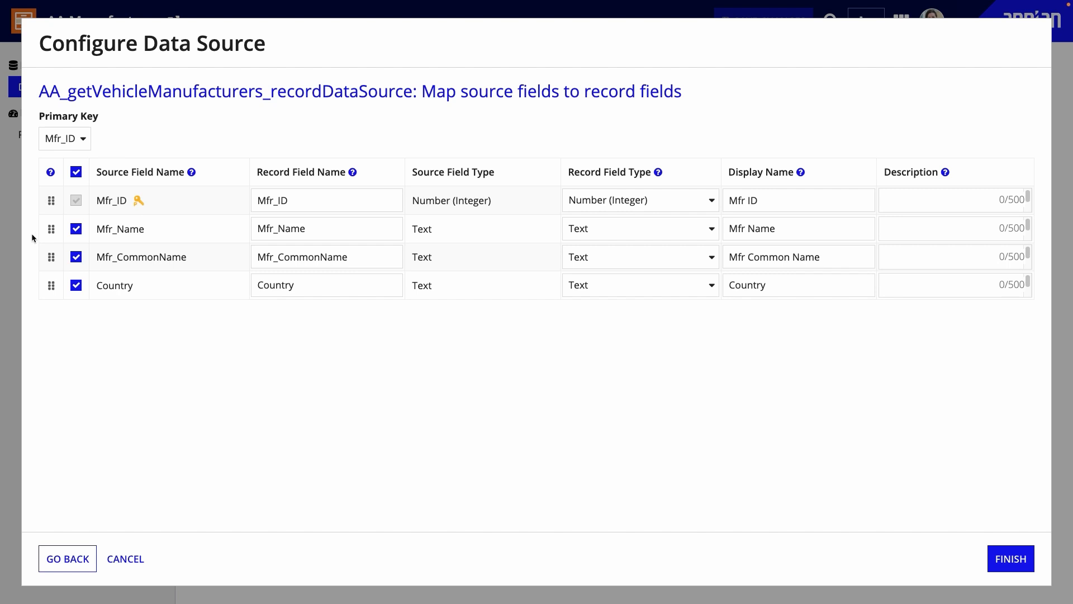
pyautogui.moveTo(315, 332)
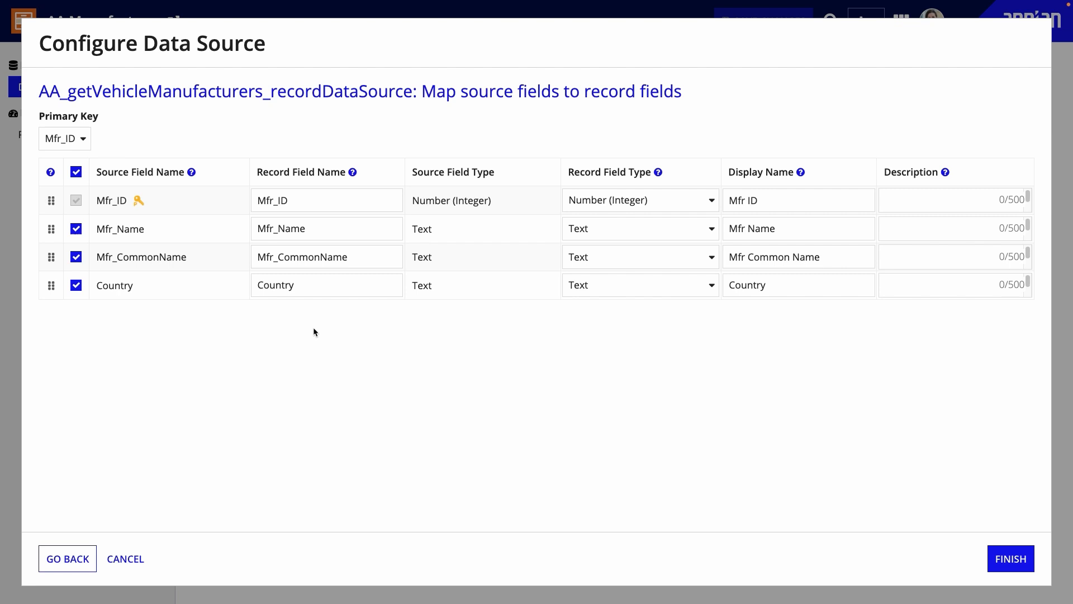
# Rename the Mfr_ID record field, typing 'mfr_ID' in its name box
pyautogui.click(326, 200)
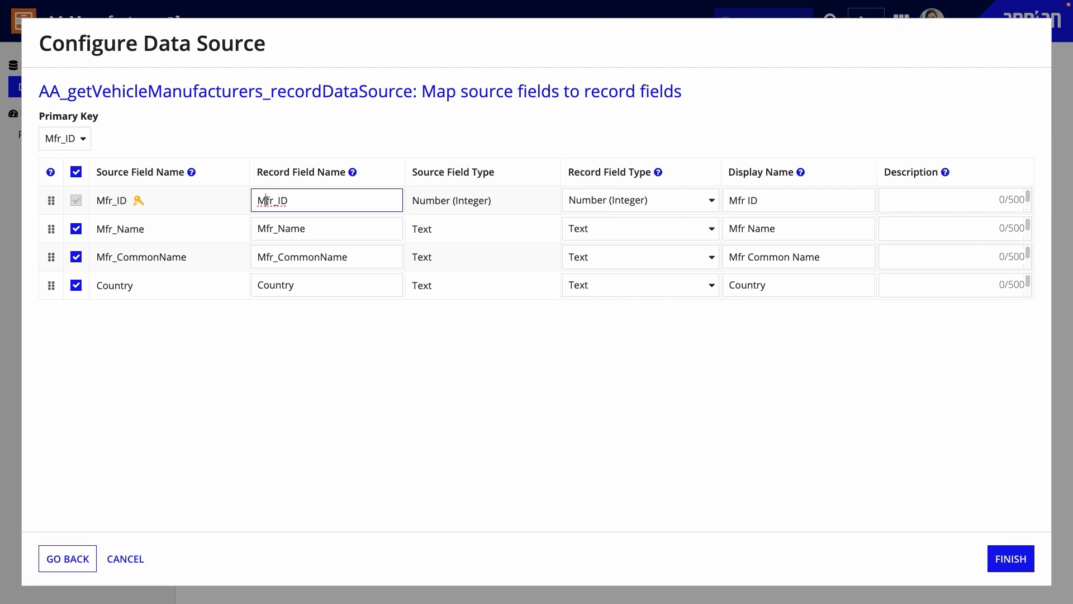
pyautogui.write('mfr_ID')
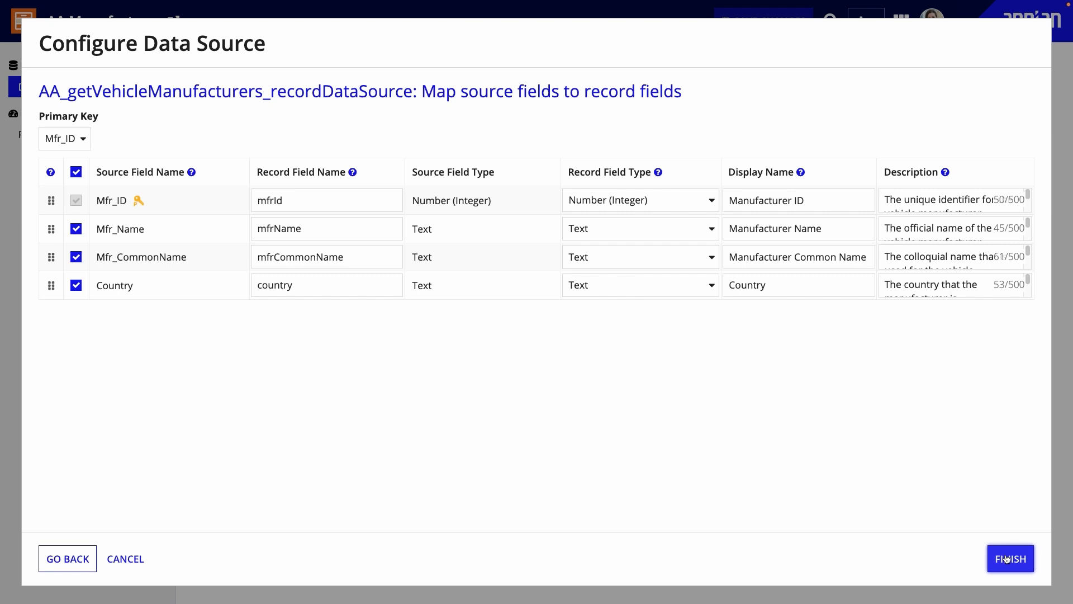
# Finish the field mapping and save the AA Manufacturer record type to start syncing
pyautogui.click(1010, 558)
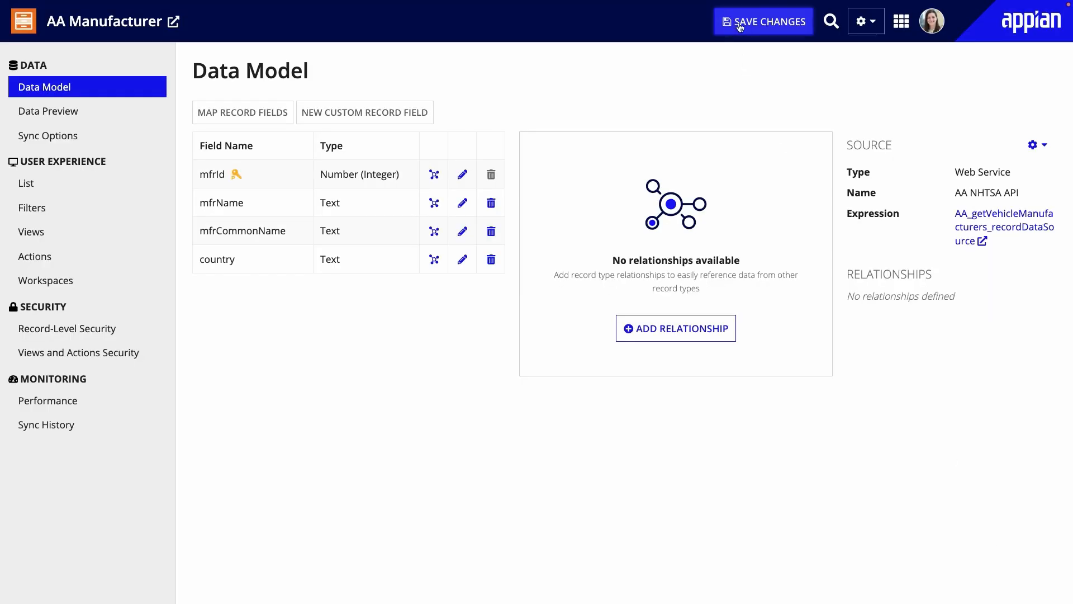
pyautogui.click(762, 21)
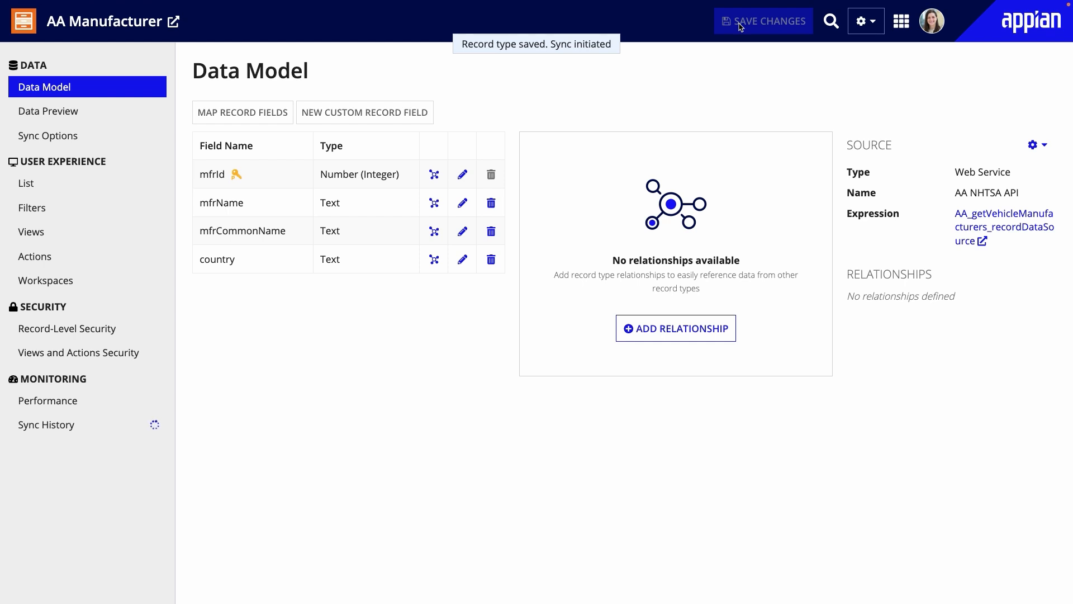